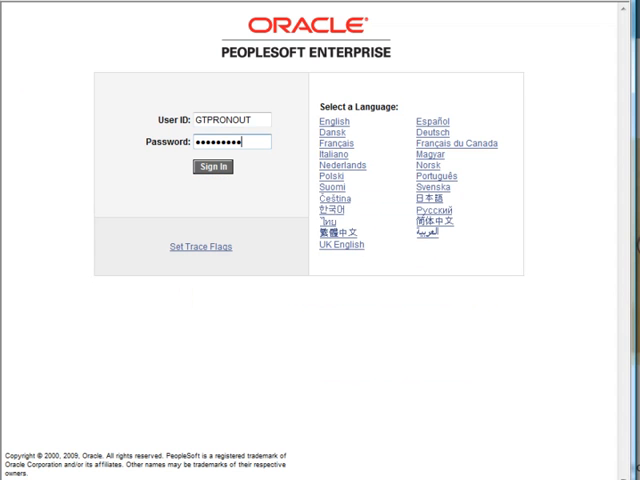
mouse_move(298, 204)
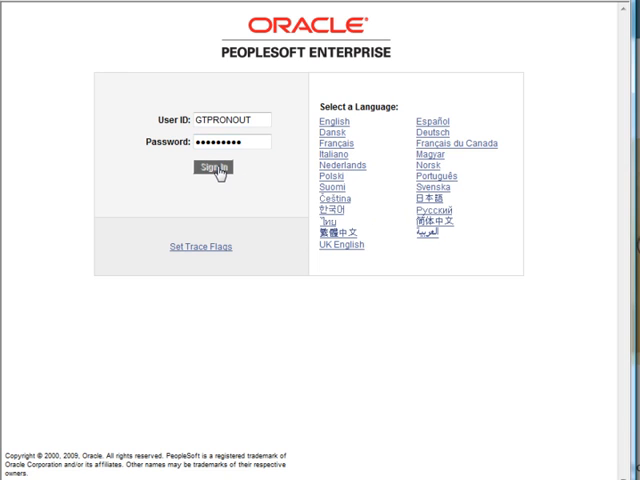
Sign in to PeopleSoft with the entered user ID and password
click(208, 168)
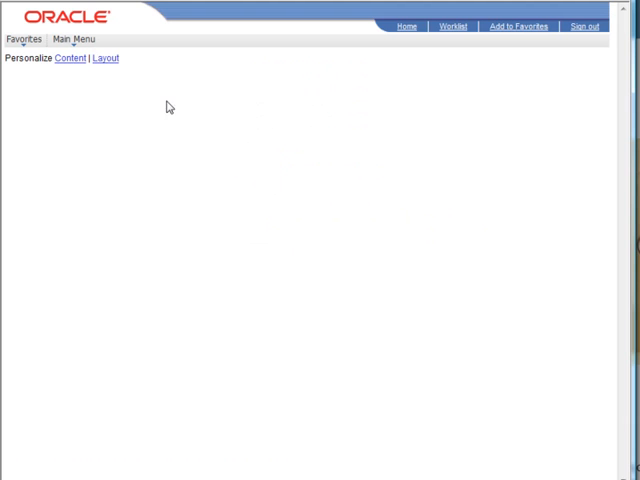
Navigate Main Menu > Department Self Service > Job Quick Entry to reach the search page
click(78, 40)
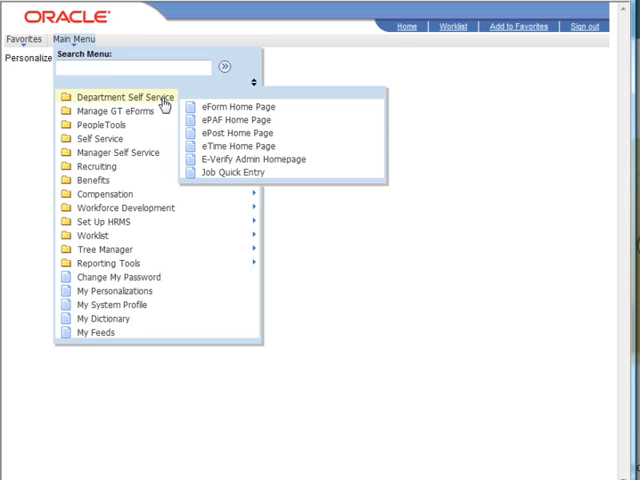
mouse_move(232, 172)
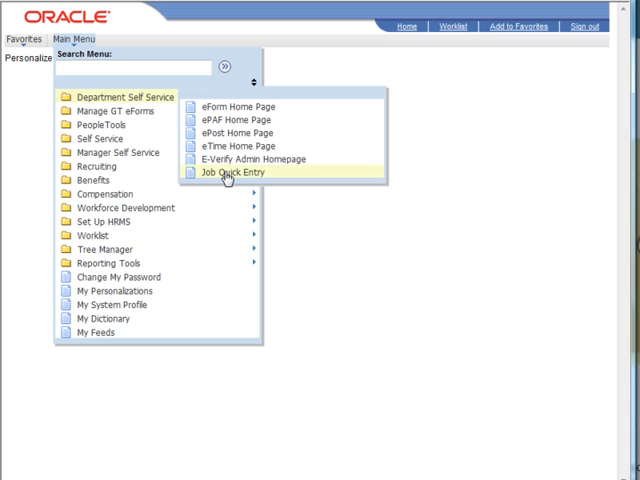
click(228, 172)
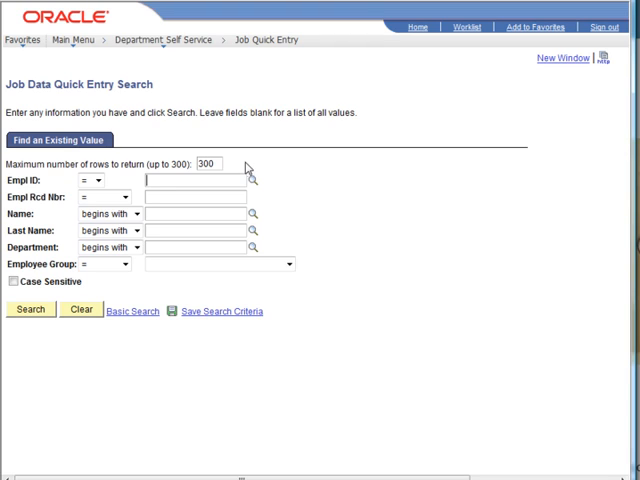
mouse_move(328, 200)
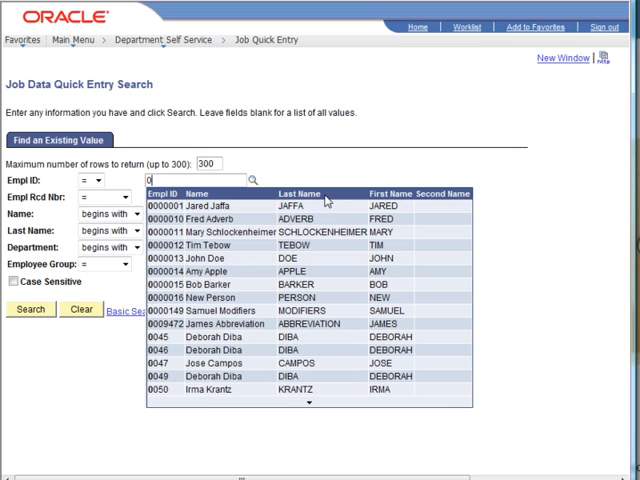
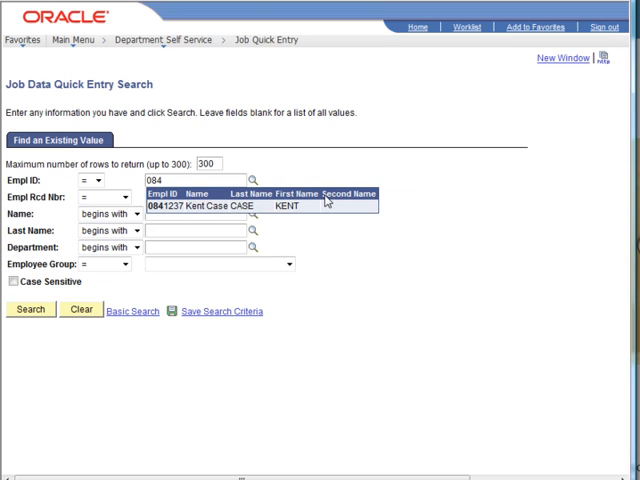
key(Backspace)
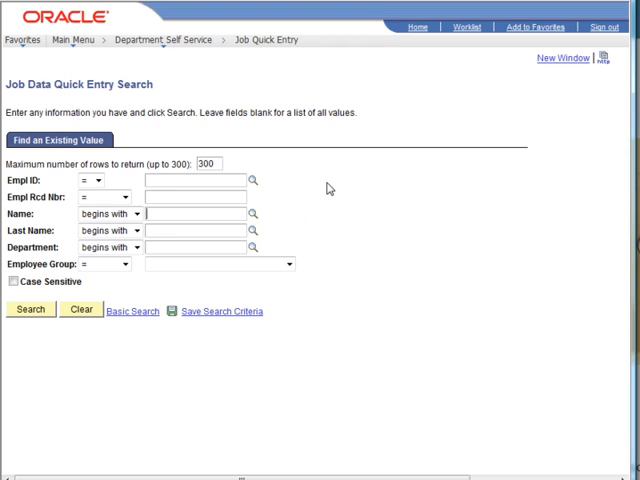
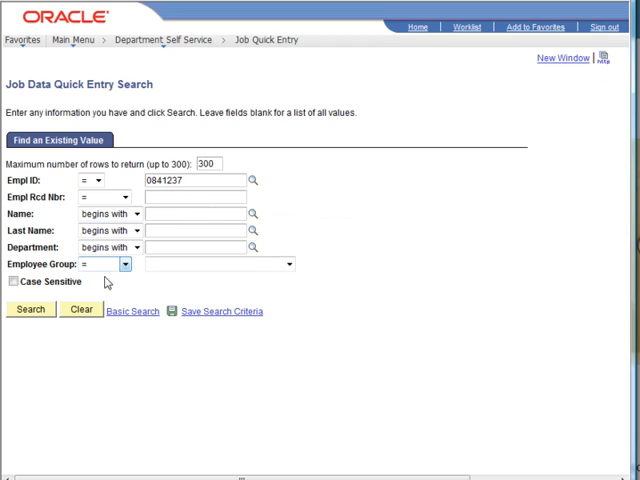
click(30, 308)
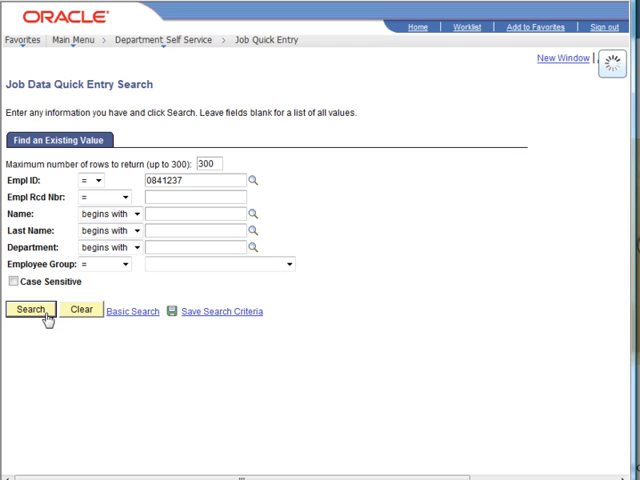
click(30, 312)
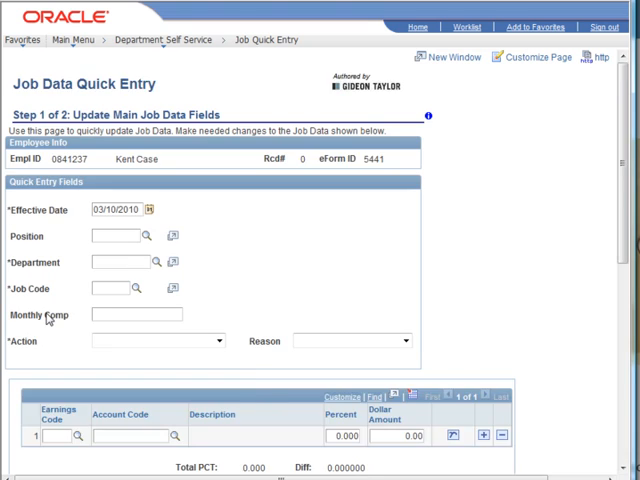
scroll(down, 3)
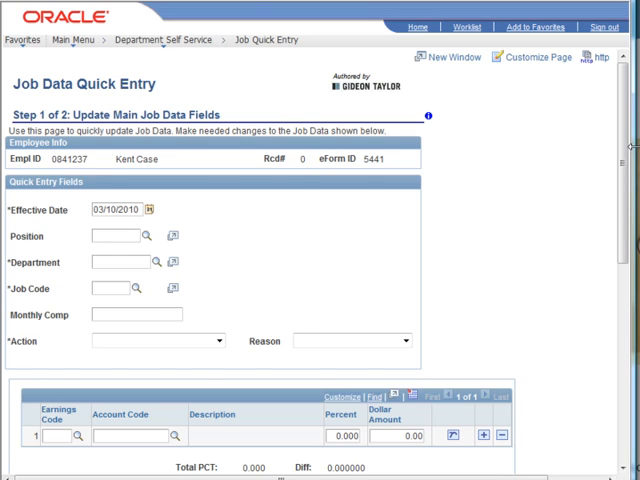
mouse_move(522, 158)
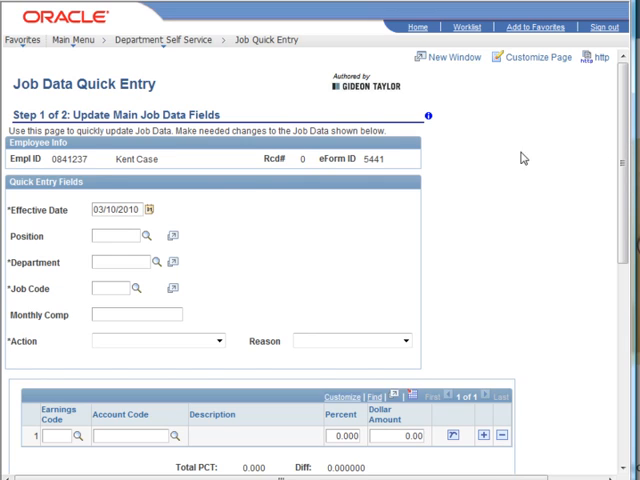
Enter effective date 02/11/2009 and select position GT190005 DEVELOPER I from the lookup
click(124, 212)
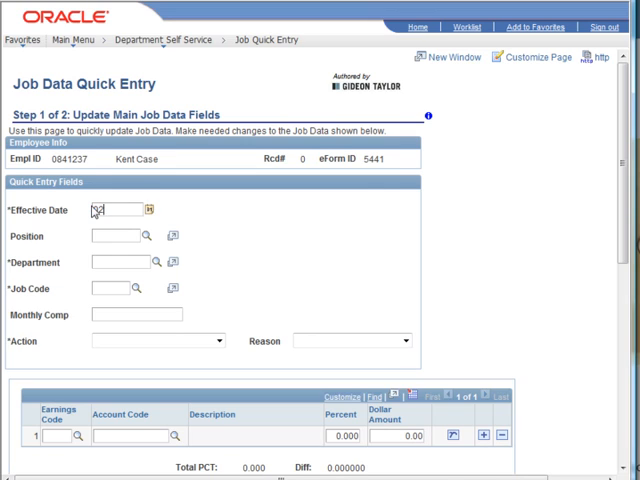
text(02/11)
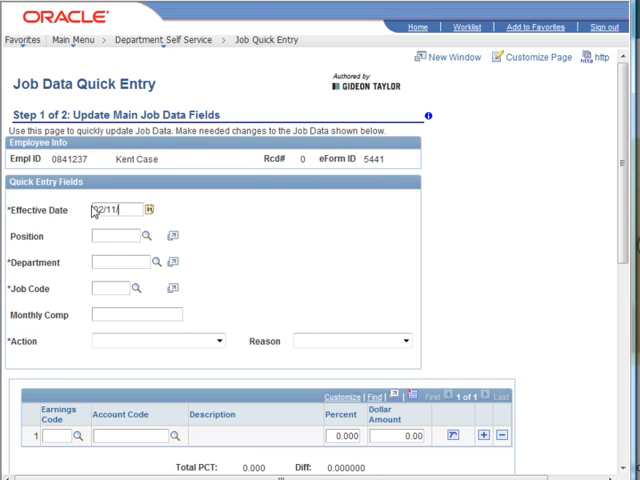
text(/2009)
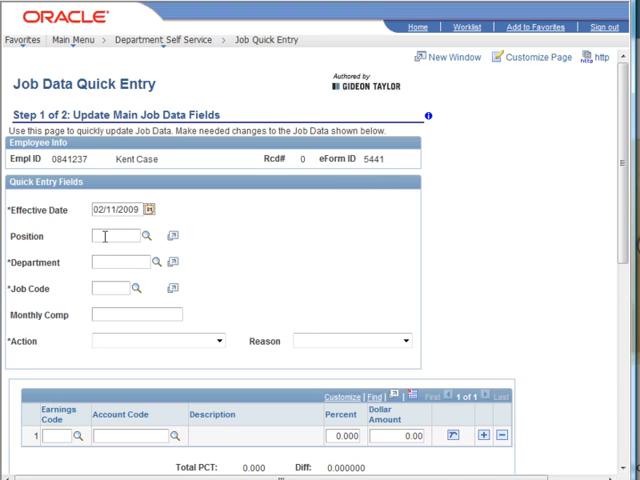
mouse_move(176, 212)
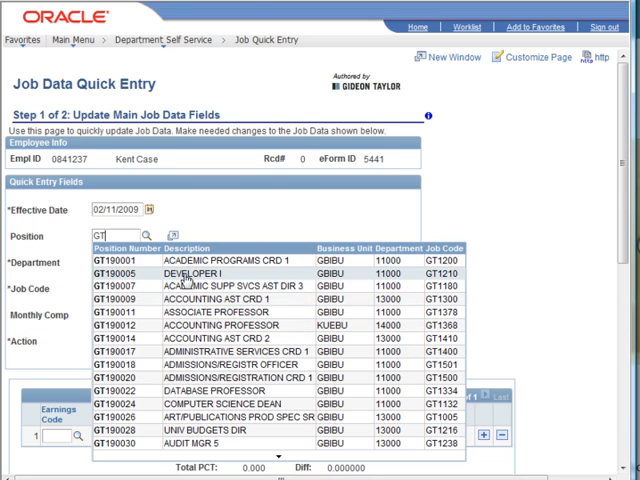
click(184, 272)
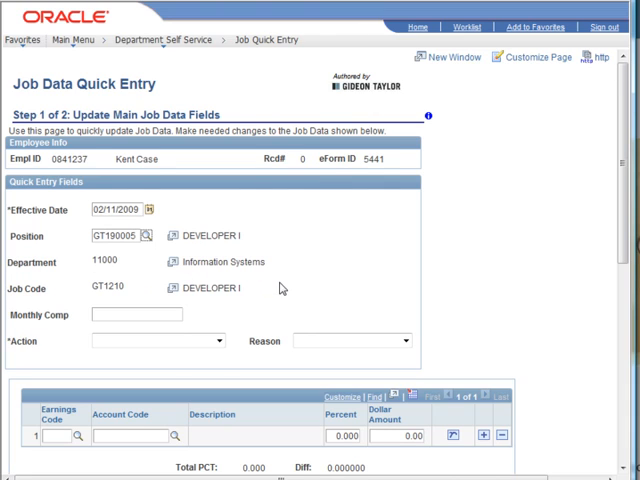
mouse_move(284, 290)
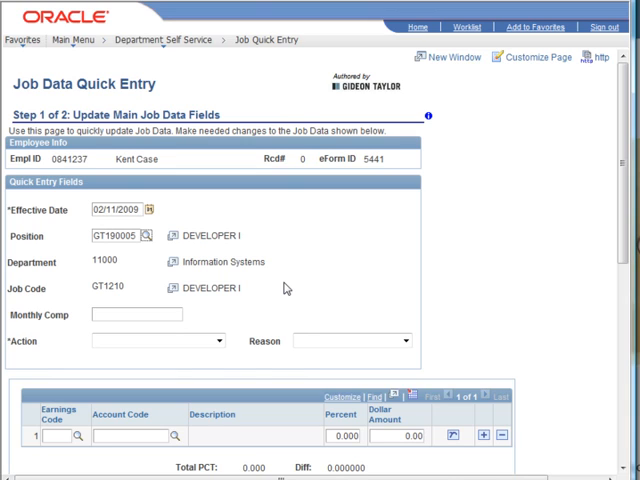
mouse_move(216, 224)
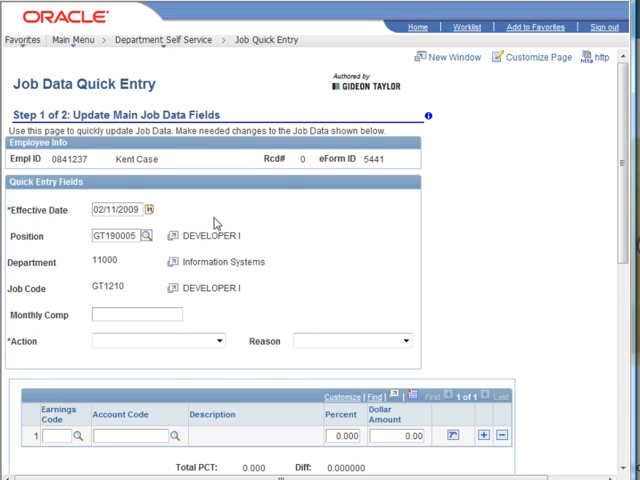
click(164, 236)
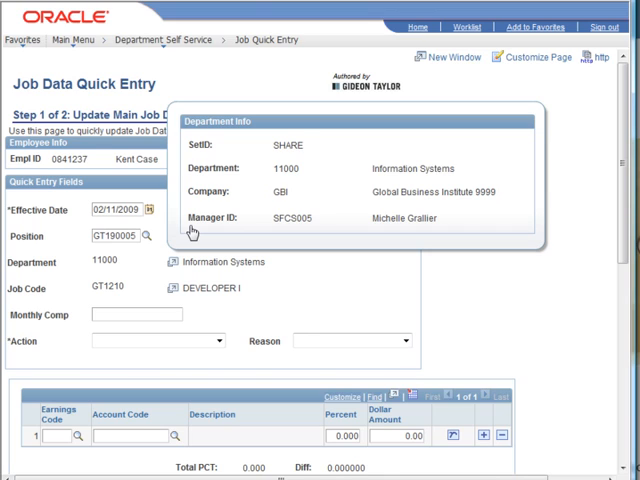
mouse_move(156, 270)
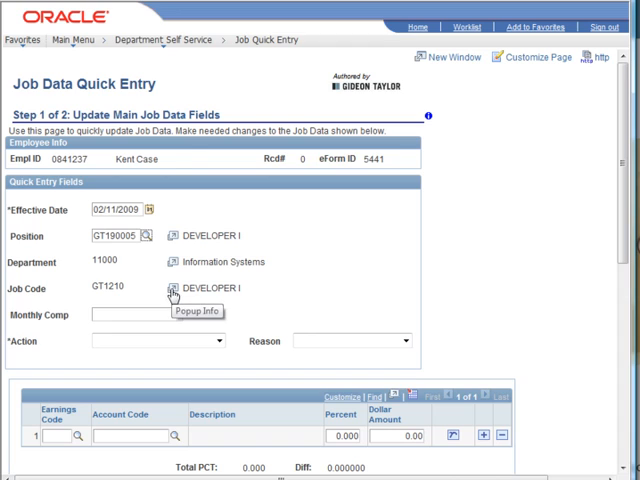
click(170, 292)
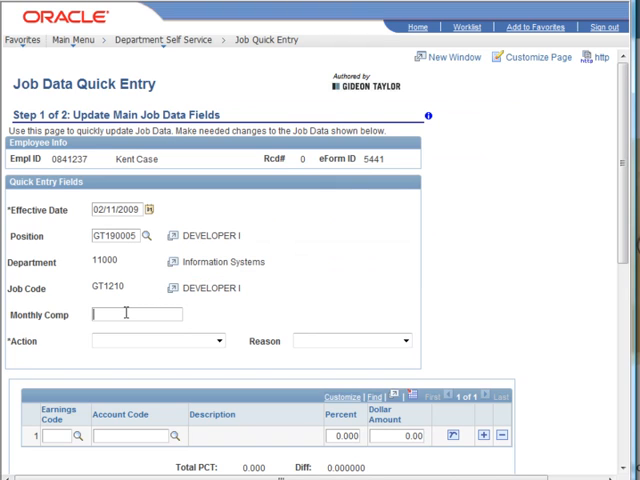
Enter monthly comp 4500 with action Data Change and begin choosing the reason
text(4500.000000)
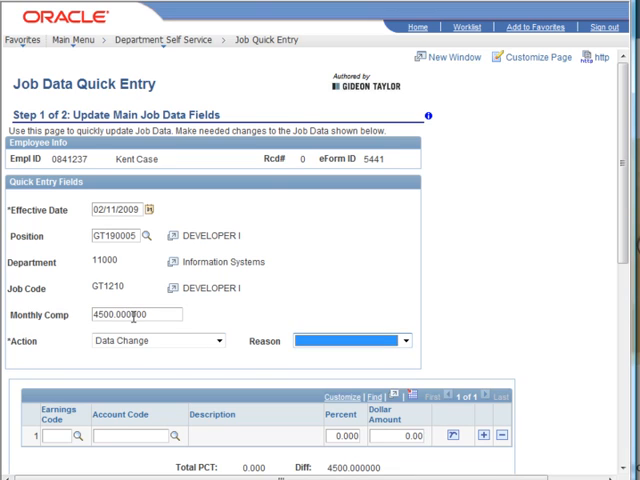
click(348, 340)
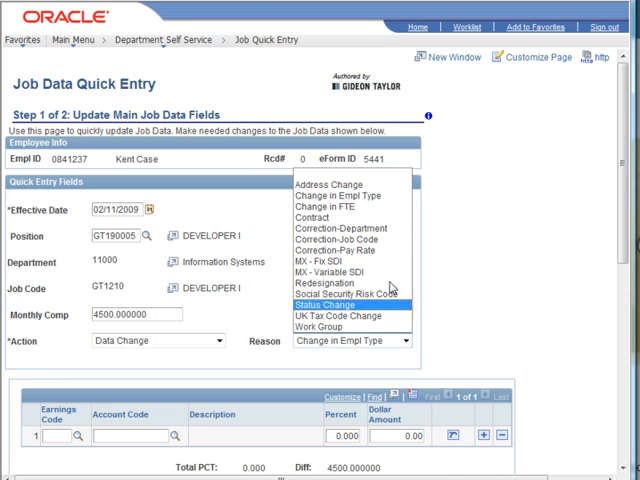
mouse_move(344, 248)
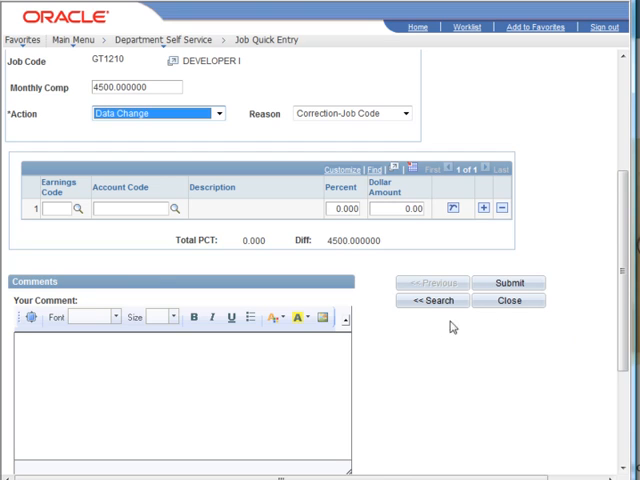
Add a second earnings row, set earnings code 003, and assign accounts PY0000433 and PY0001513
click(488, 208)
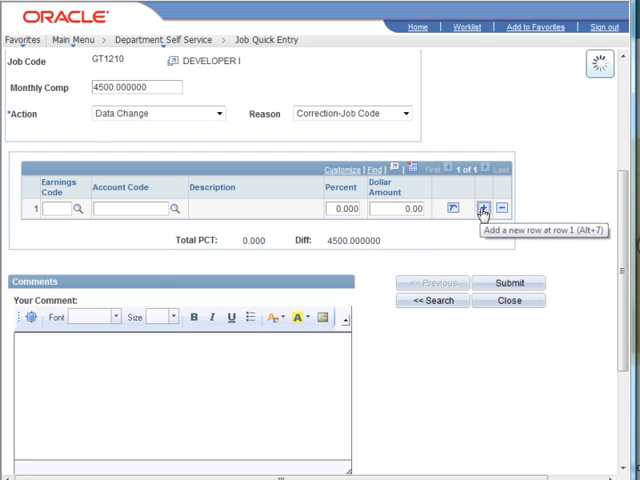
click(484, 208)
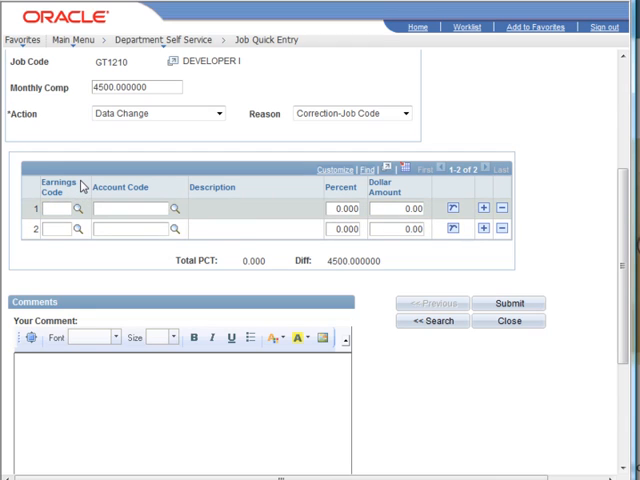
text(003)
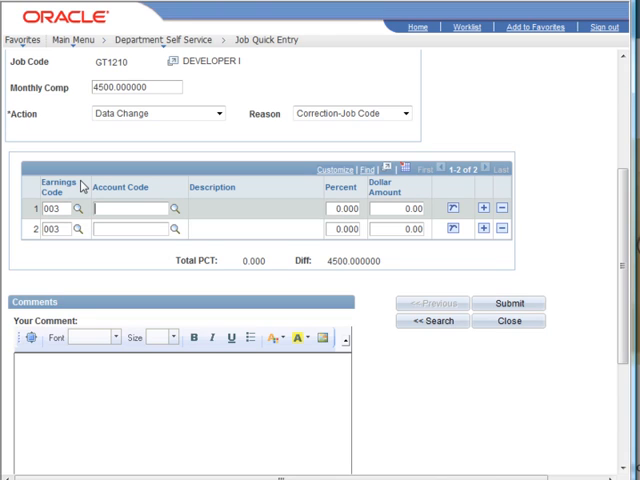
text(P)
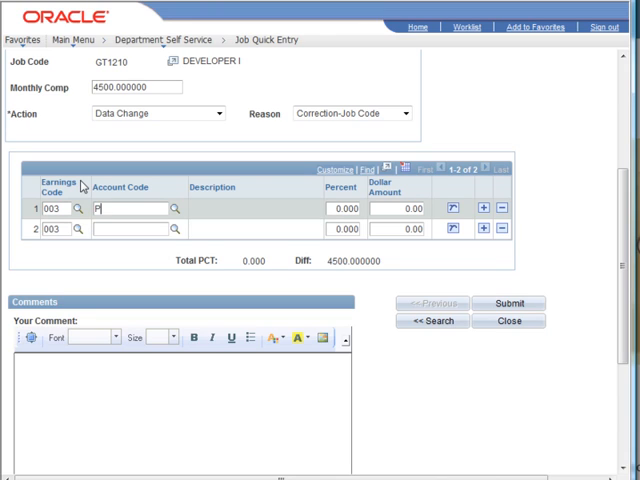
text(Y0000433)
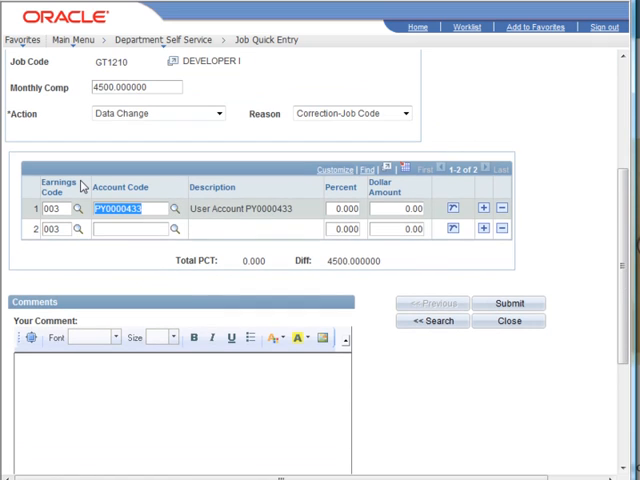
text(PY0001513)
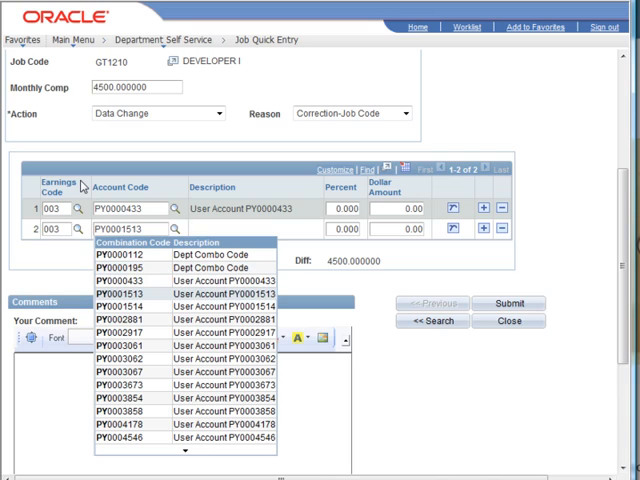
click(132, 240)
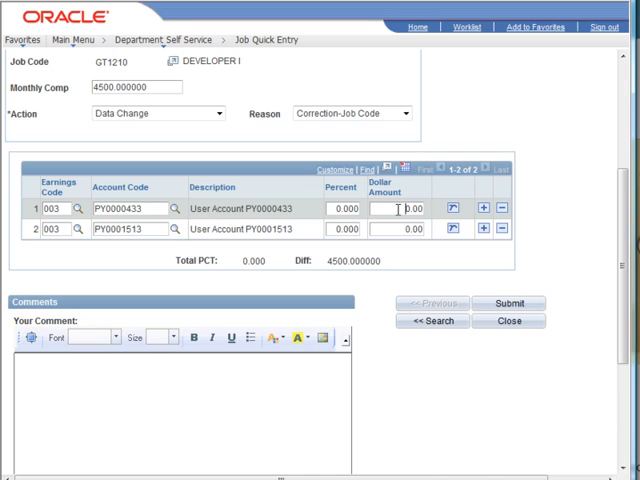
Begin entering the first row's dollar amount 3225
text(3)
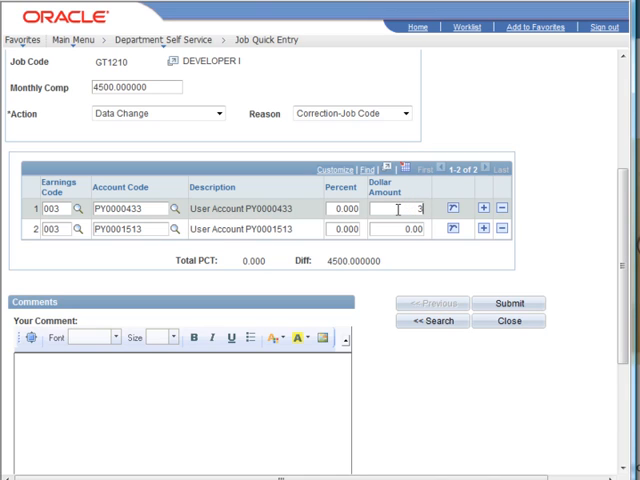
text(225)
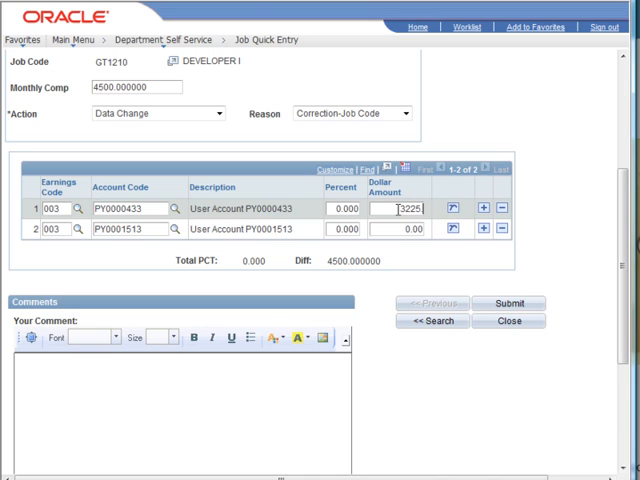
Set row 1 to 3225.75 and let row 2 take the remaining 1274.25 for a 100 percent total
text(3225.75)
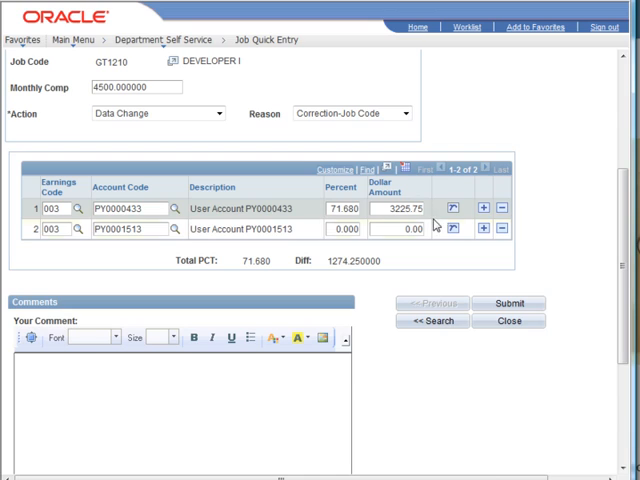
click(400, 232)
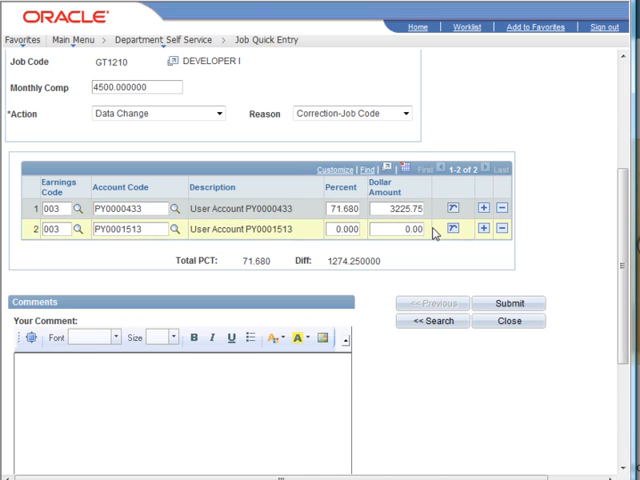
mouse_move(438, 232)
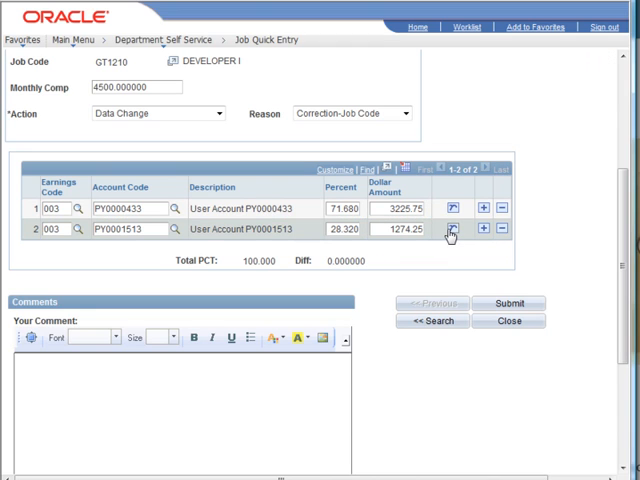
mouse_move(456, 236)
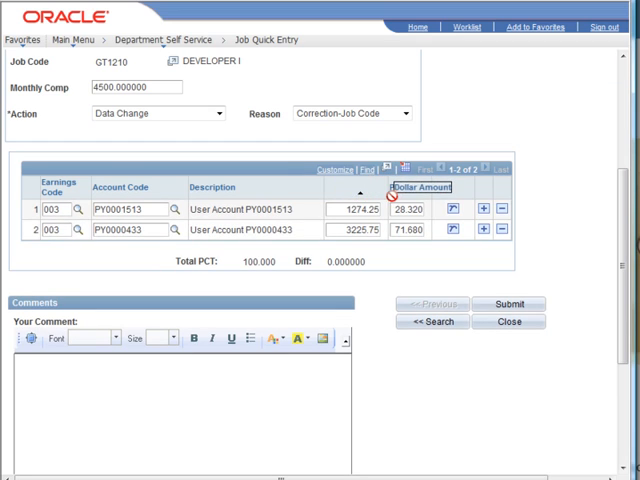
Sort the distribution grid by Dollar Amount so the 1274.25 row comes first
click(420, 188)
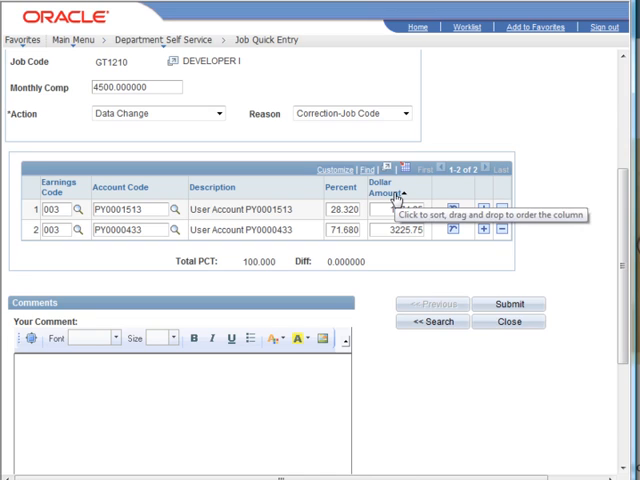
click(388, 188)
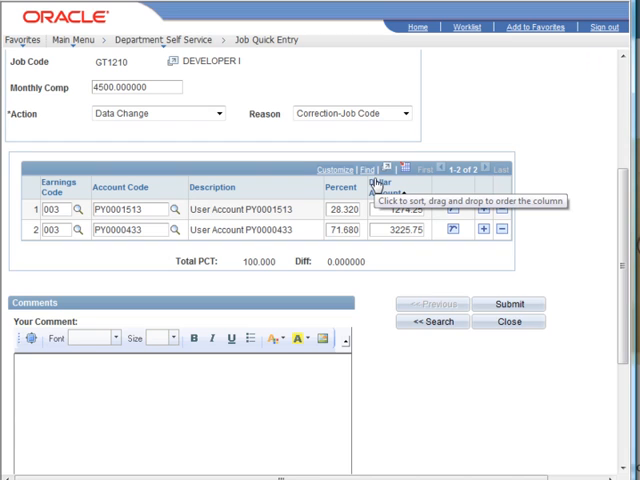
mouse_move(398, 264)
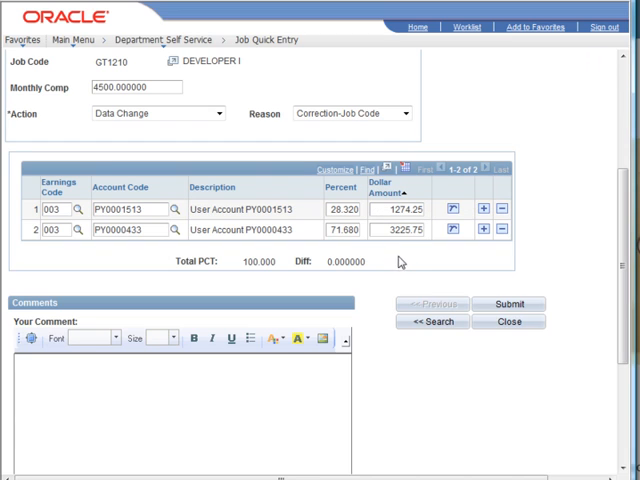